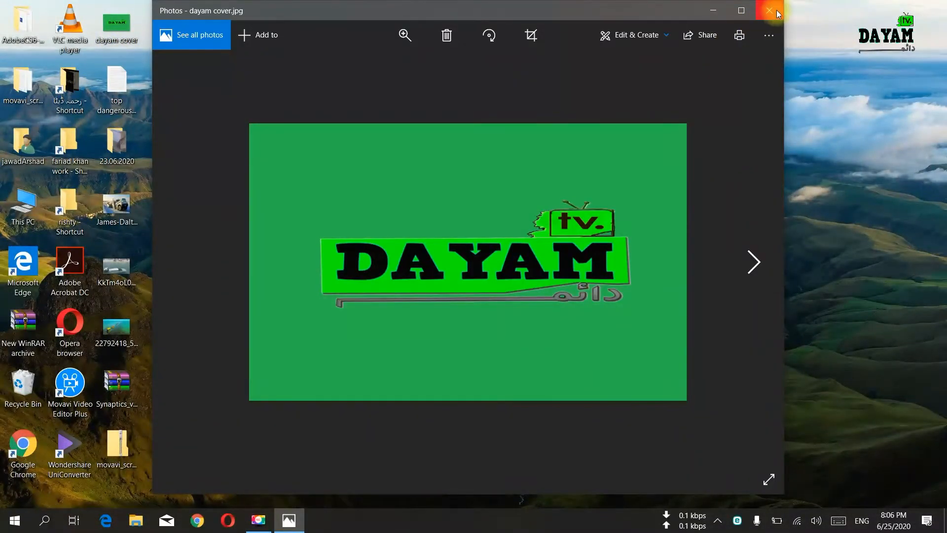
- Close the photo viewer, select the Synaptics archive, then open This PC's Properties
click(770, 11)
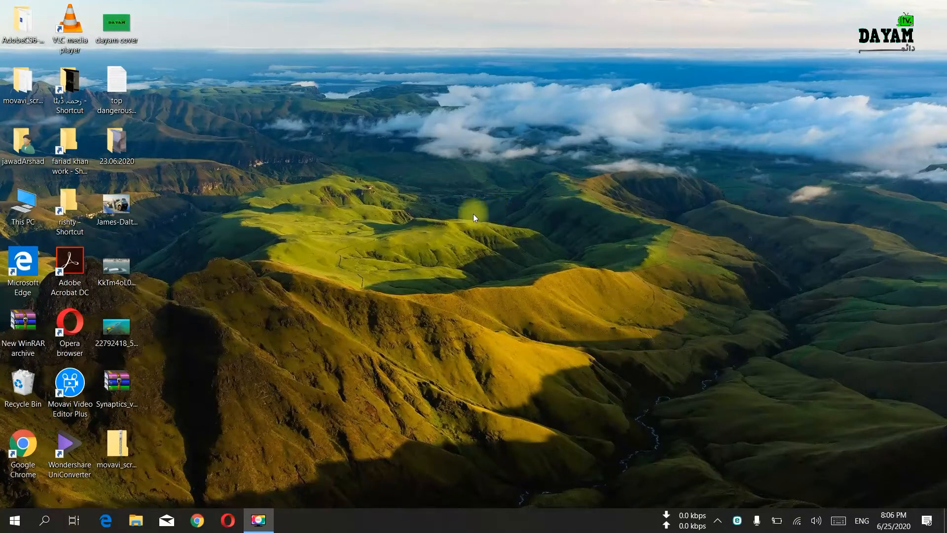
mouse_move(584, 5)
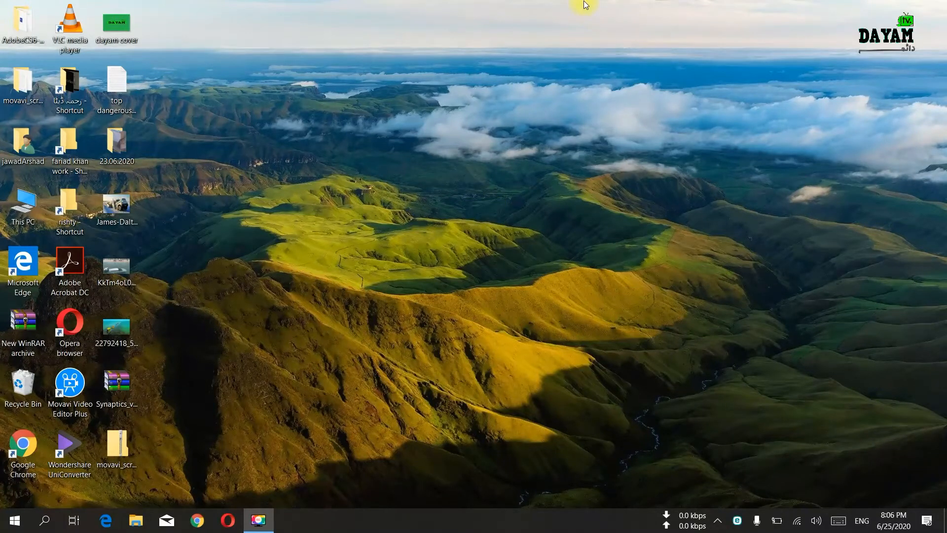
mouse_move(531, 236)
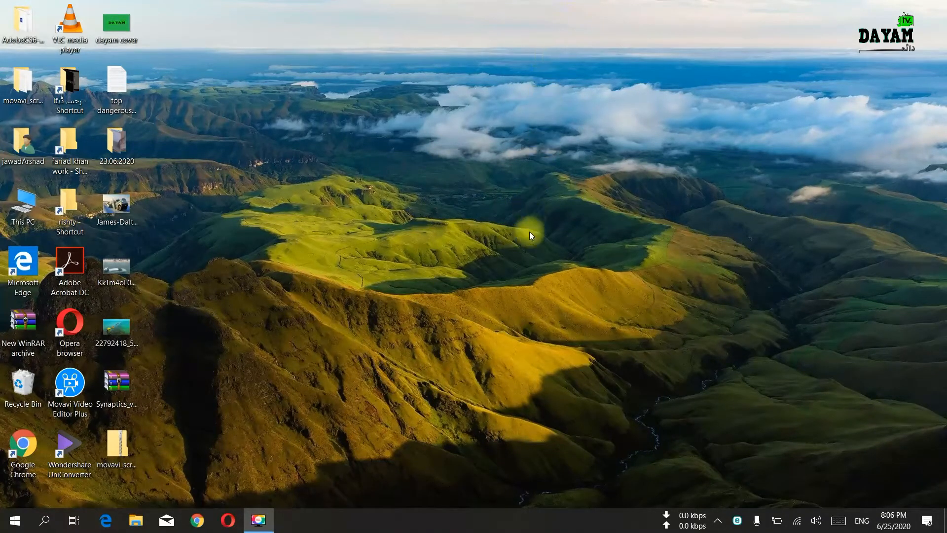
mouse_move(525, 226)
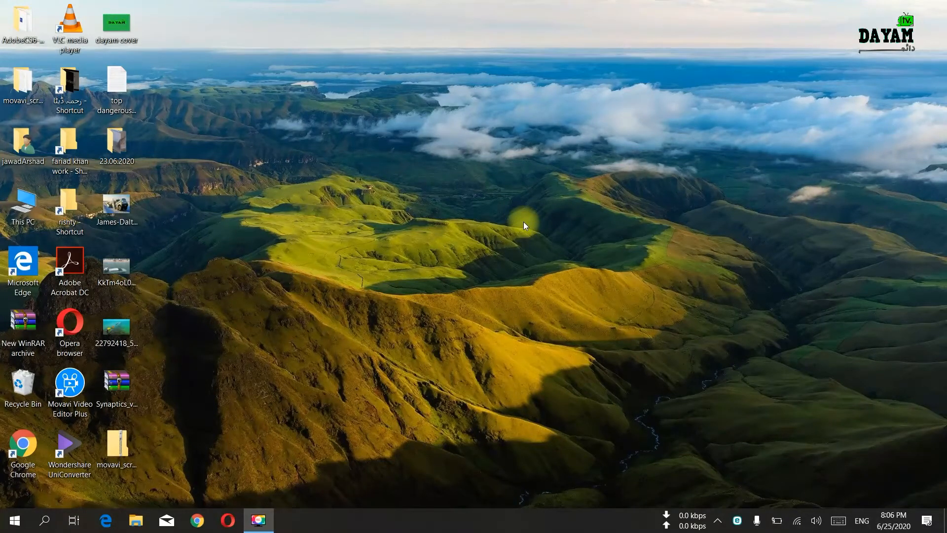
mouse_move(507, 237)
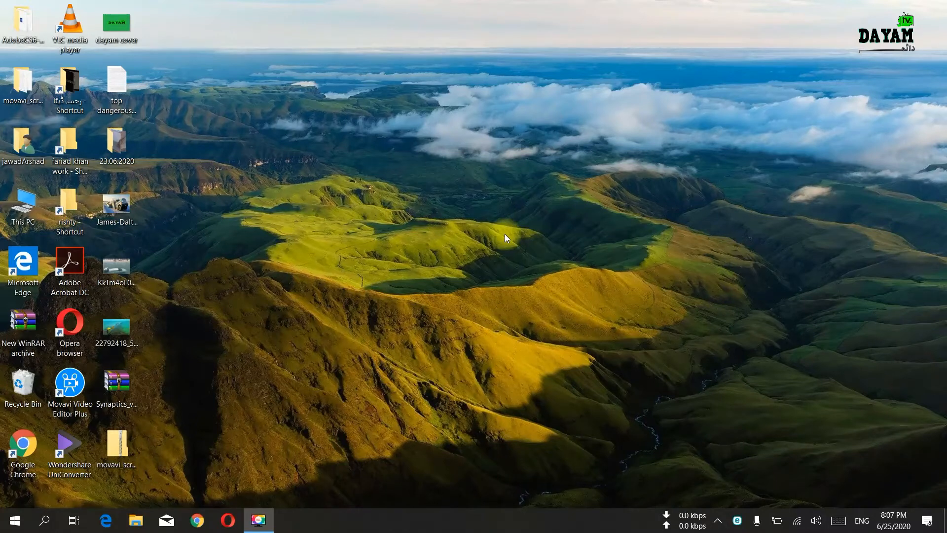
mouse_move(342, 409)
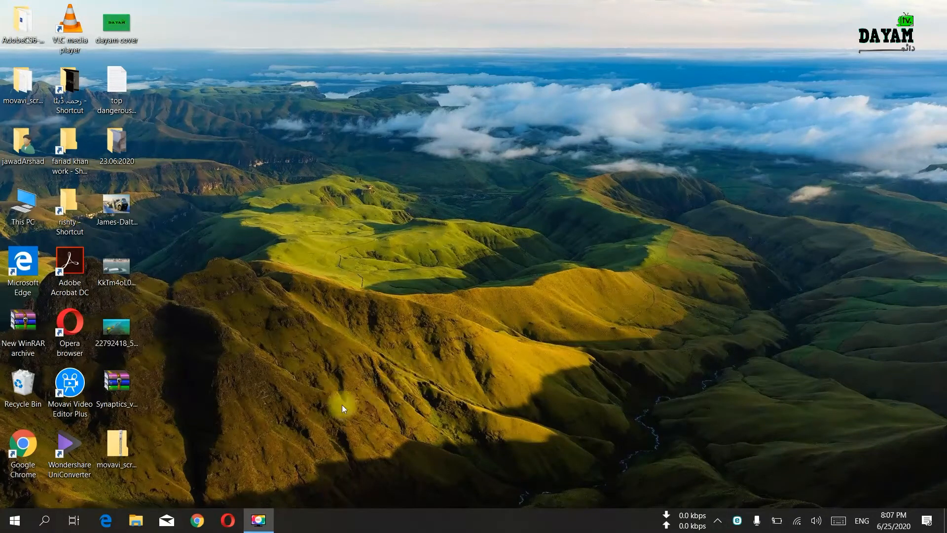
mouse_move(270, 401)
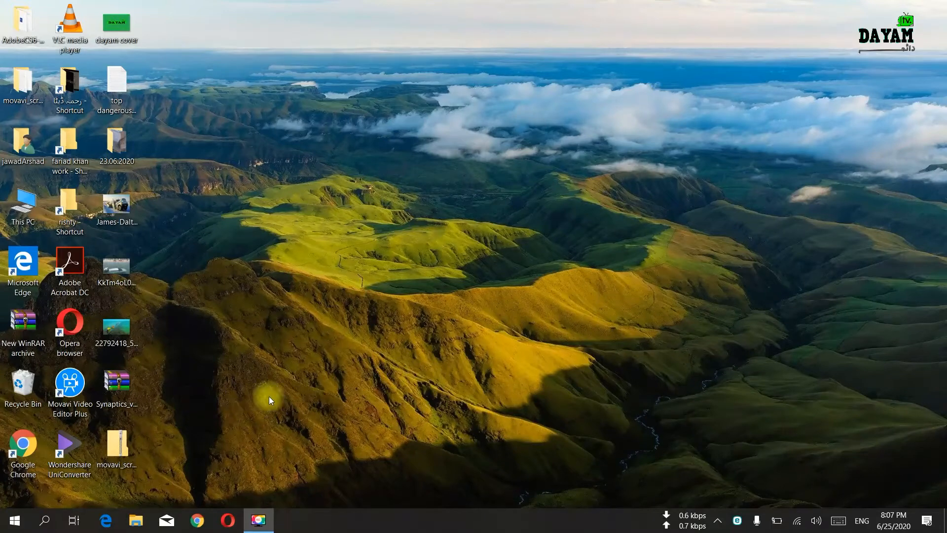
click(22, 205)
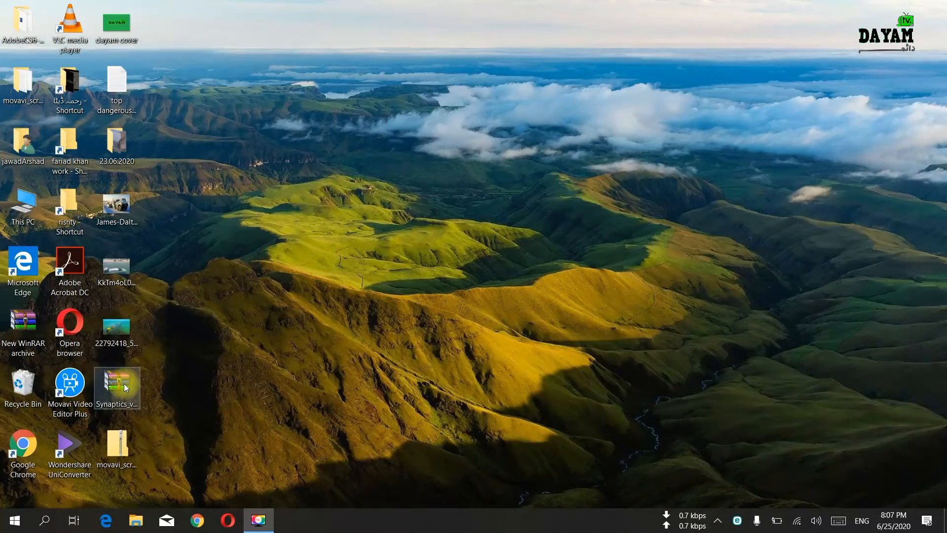
click(118, 386)
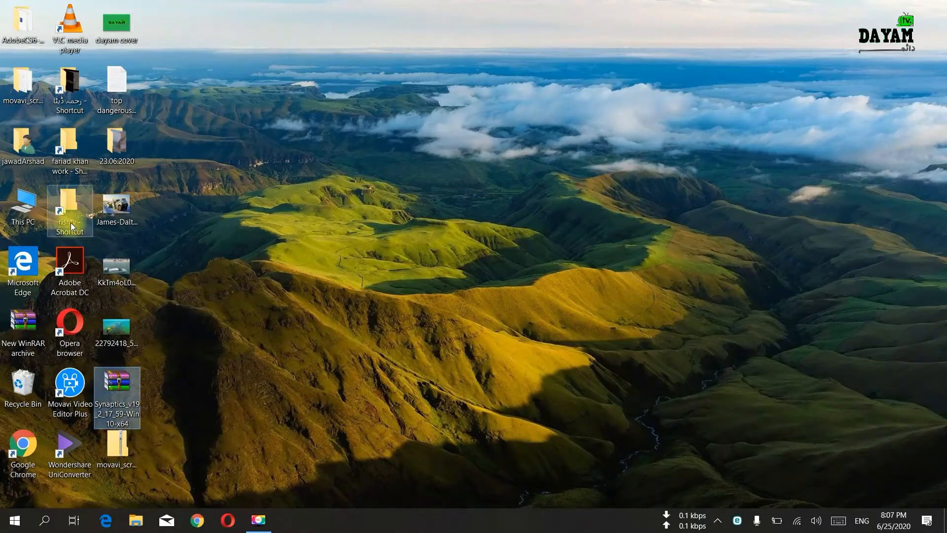
right_click(22, 206)
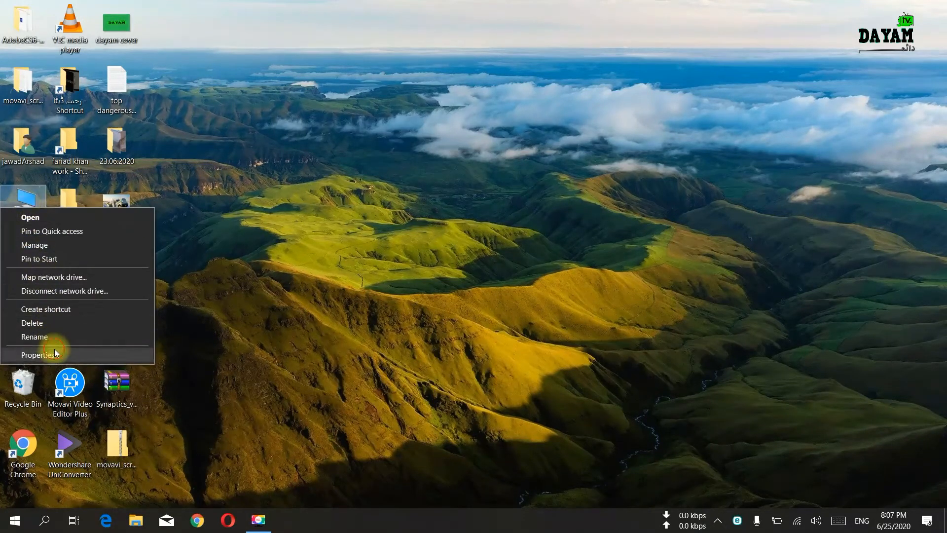
click(41, 354)
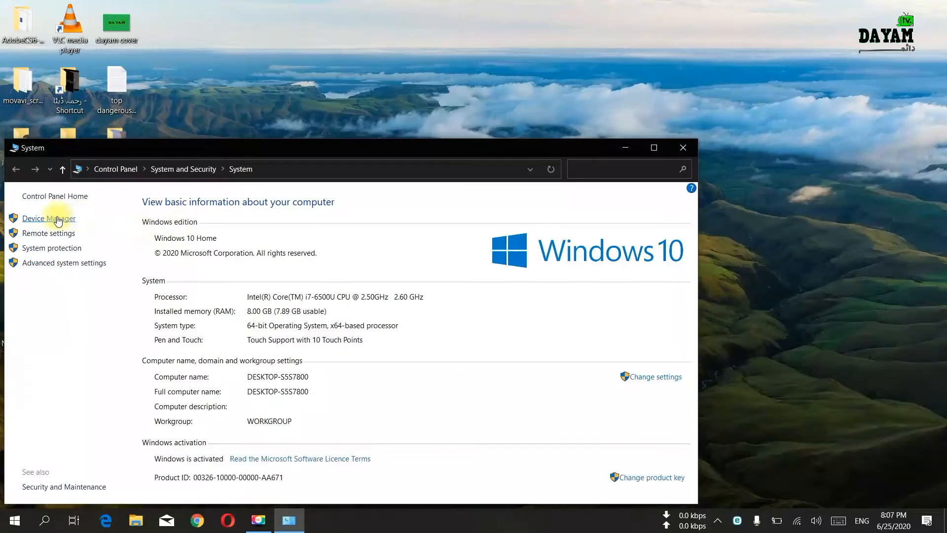
- Launch Device Manager and select I2C HID Device under Human Interface Devices
click(48, 218)
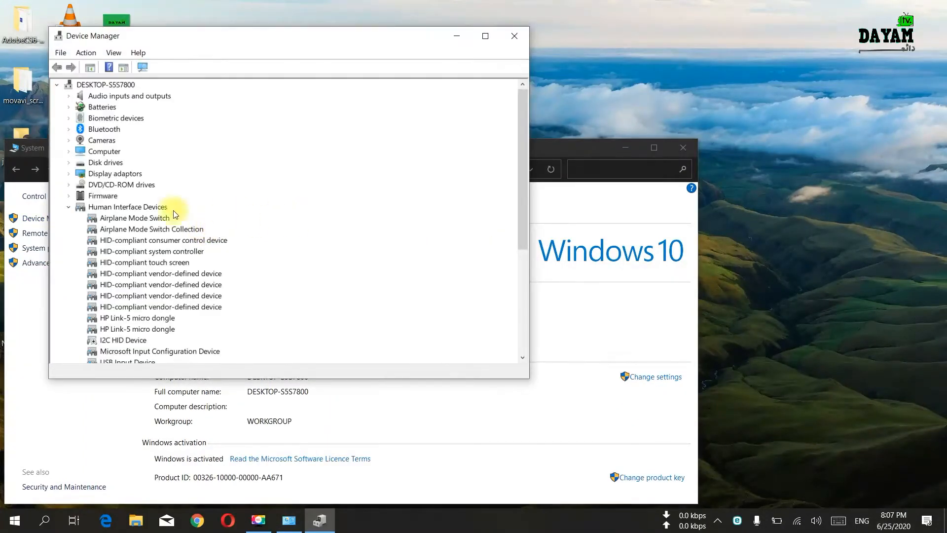
click(69, 207)
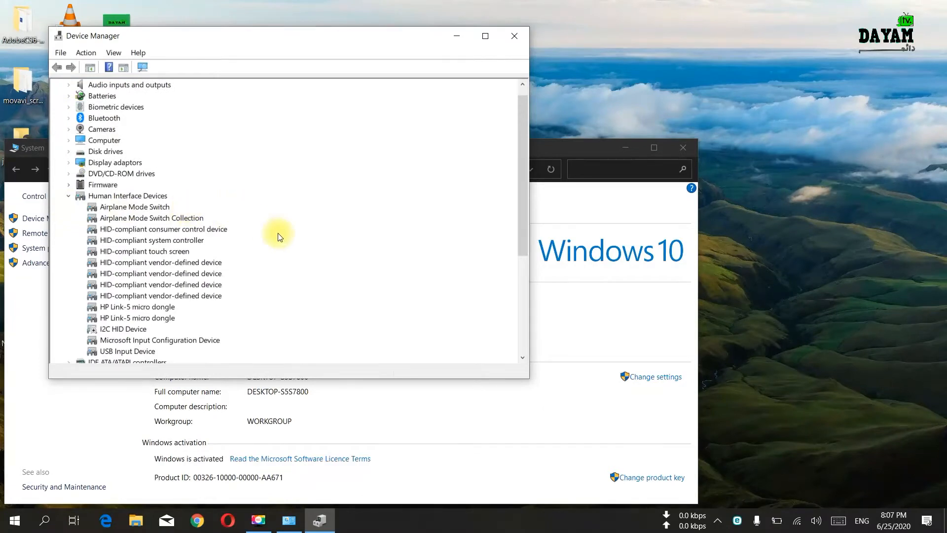
scroll(down, 3)
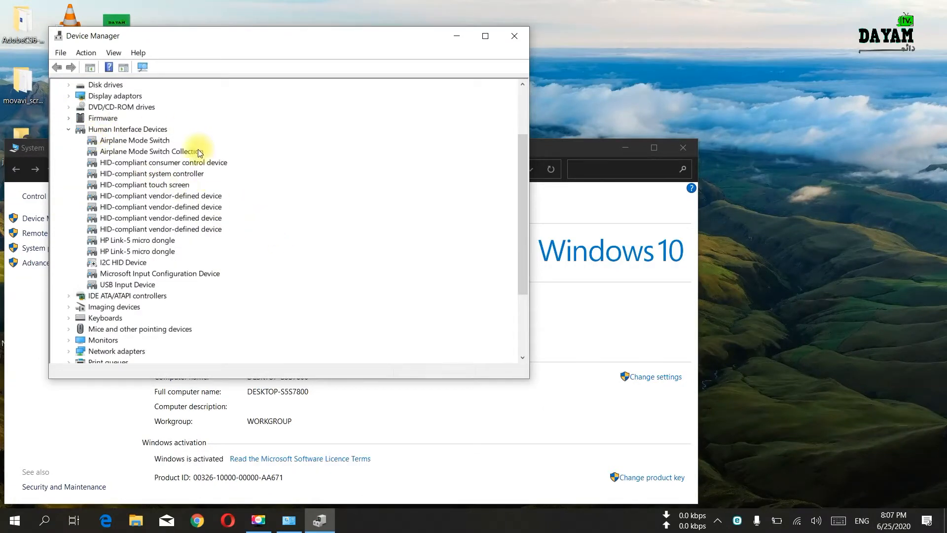
mouse_move(115, 262)
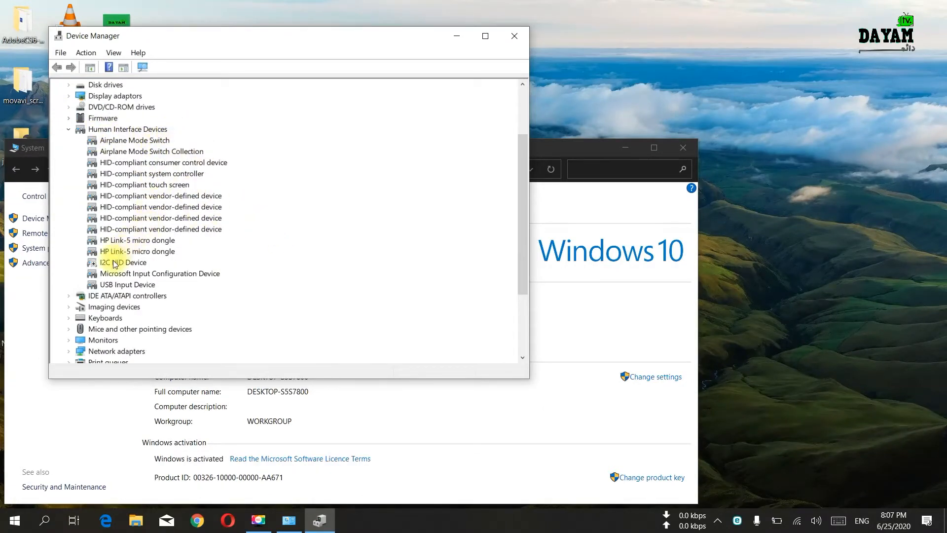
click(120, 262)
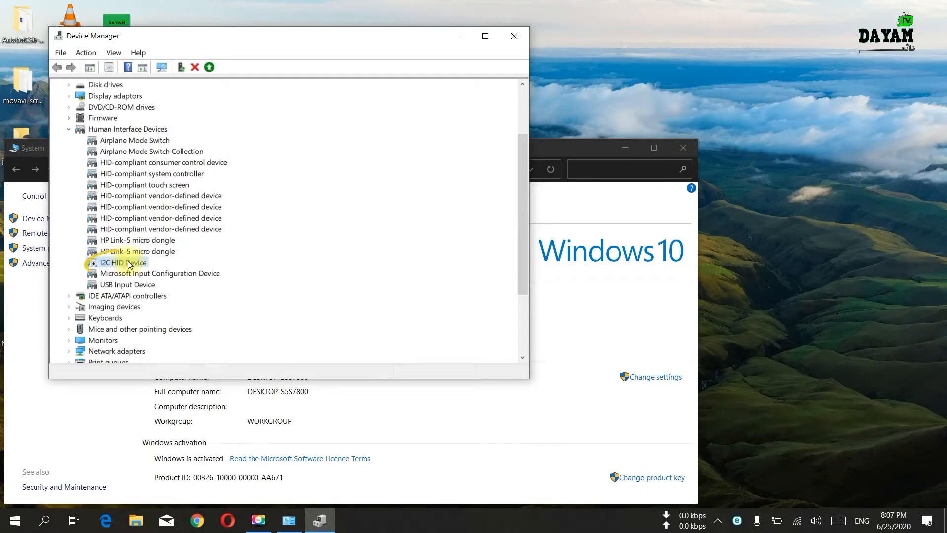
click(122, 262)
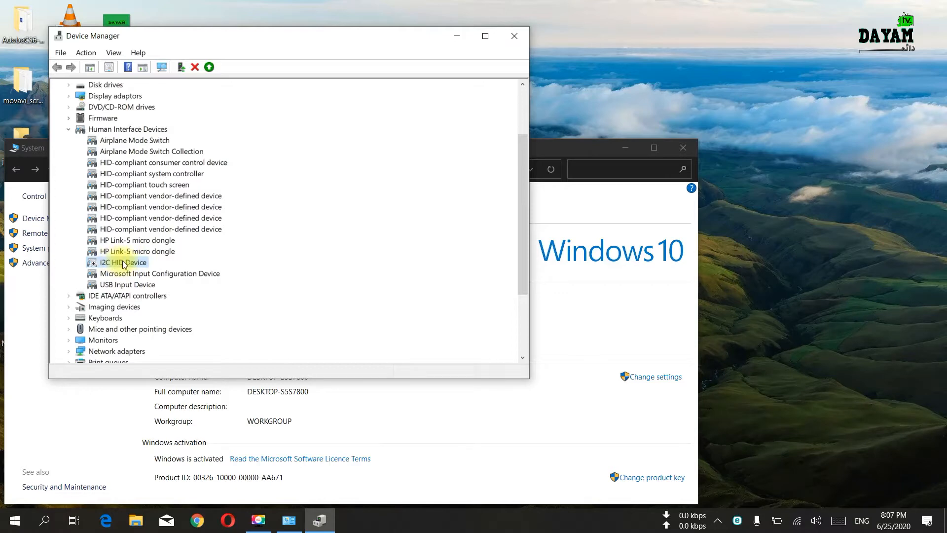
click(124, 262)
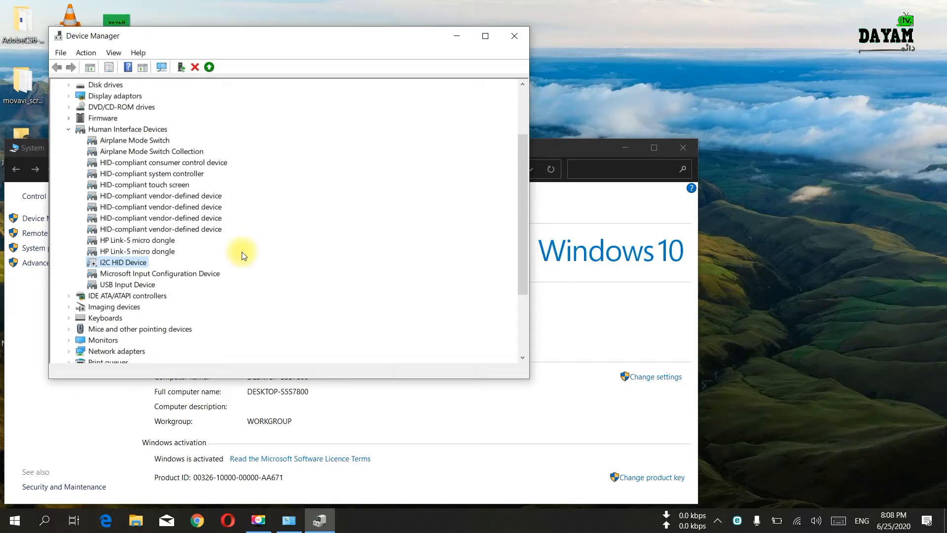
mouse_move(241, 251)
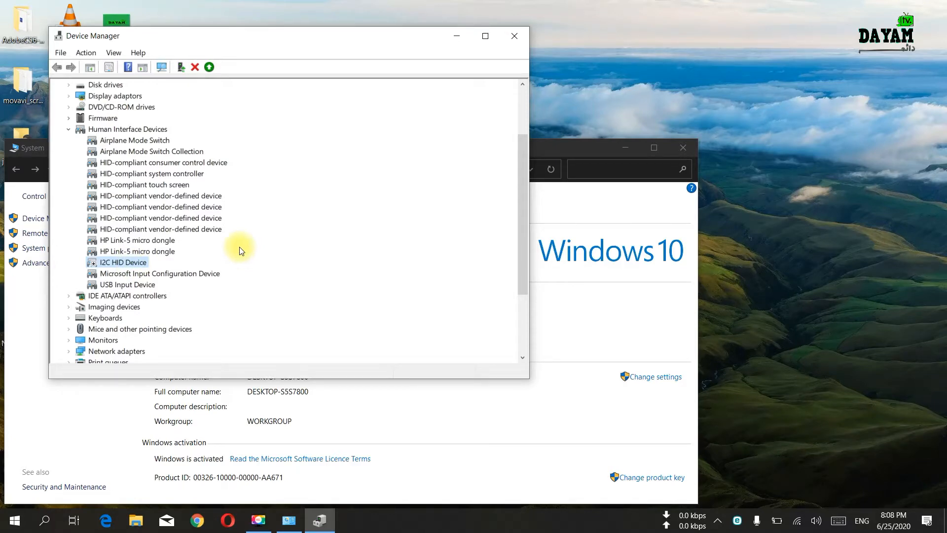
mouse_move(261, 246)
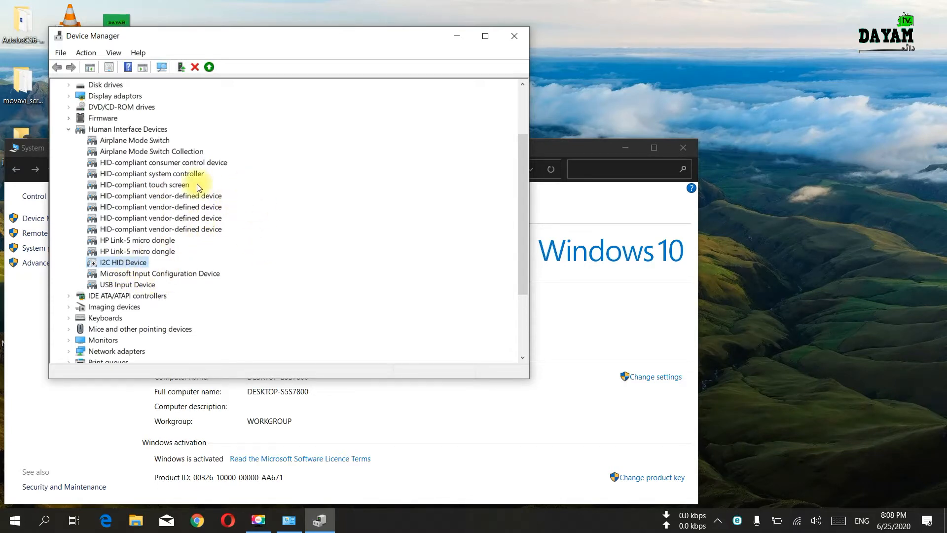
mouse_move(149, 138)
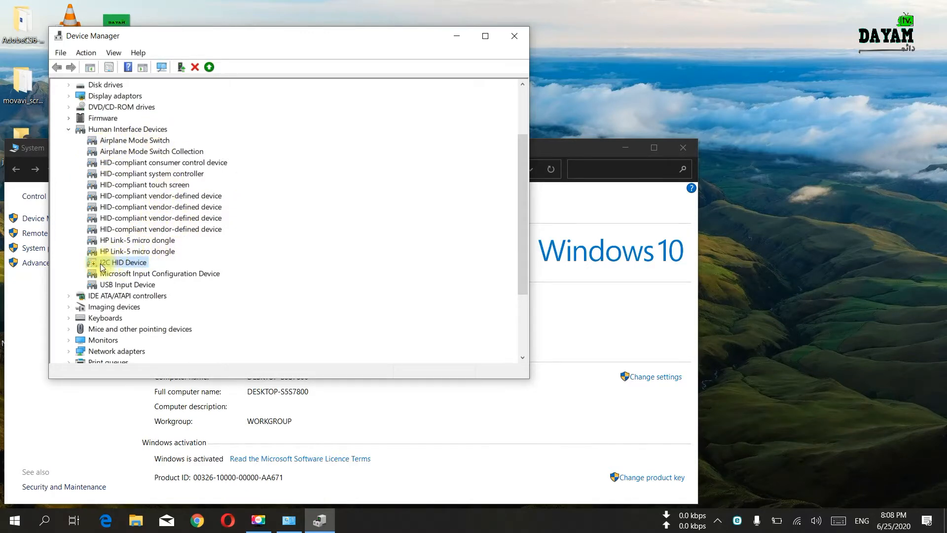
right_click(125, 261)
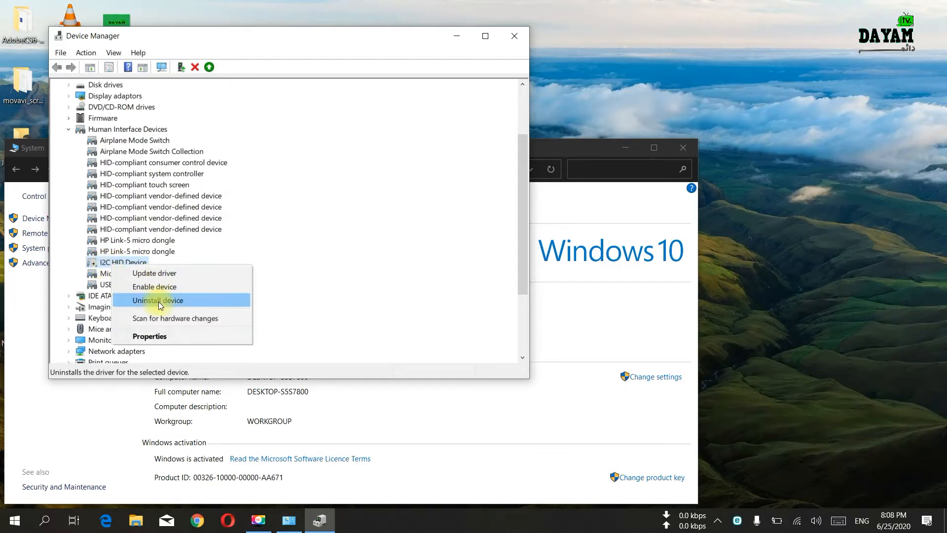
mouse_move(168, 286)
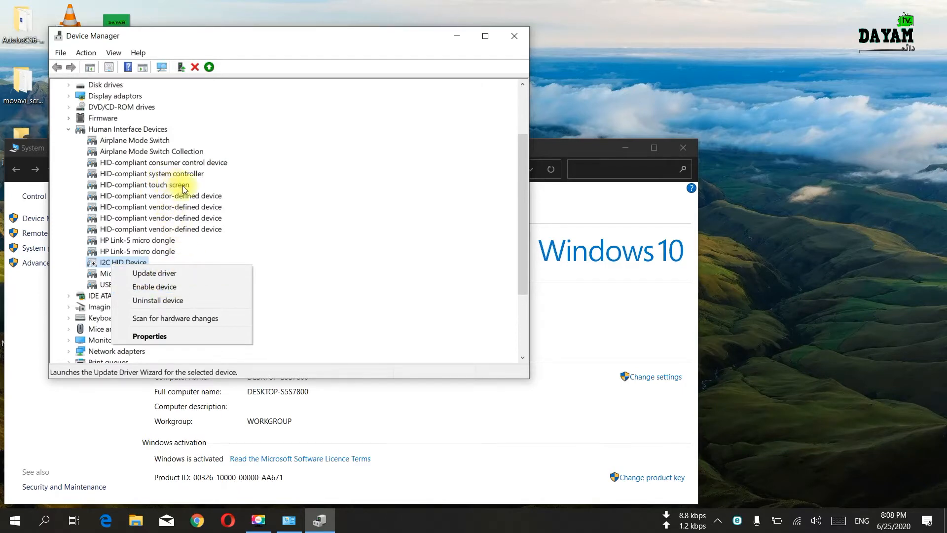
mouse_move(159, 191)
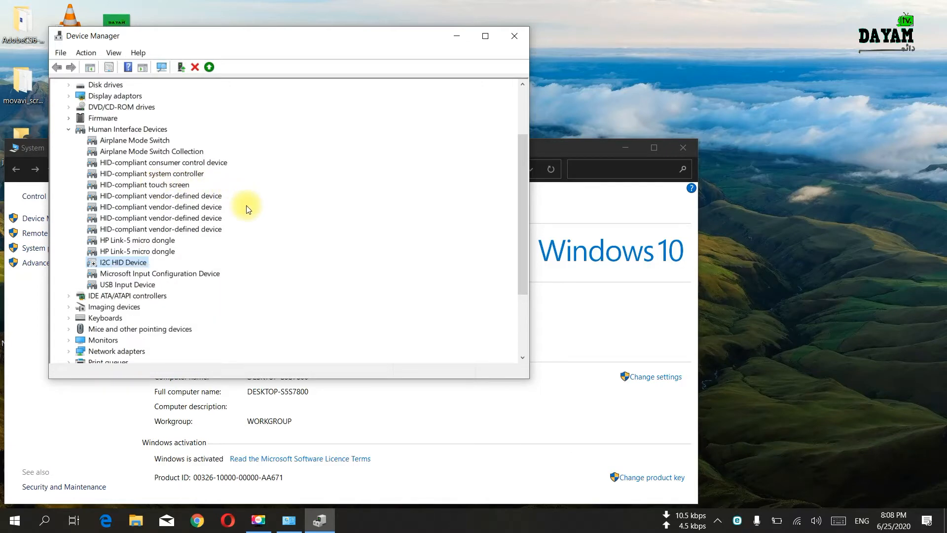
mouse_move(250, 221)
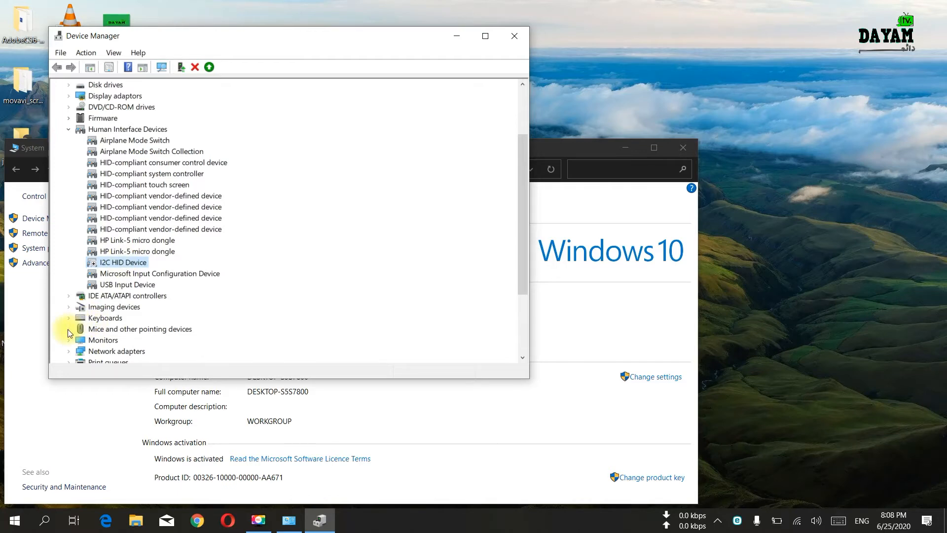
- Expand Mice and other pointing devices and select PS/2 Compatible Mouse
click(68, 328)
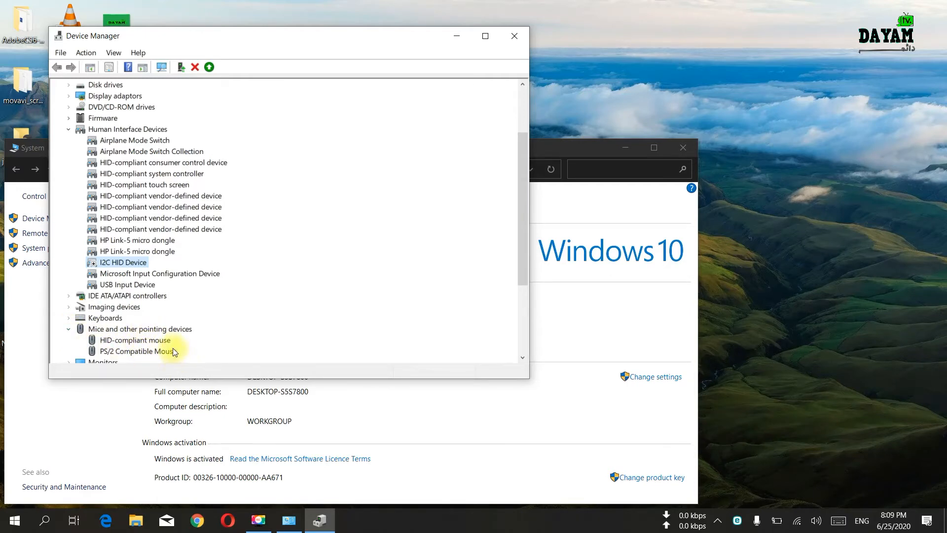
click(138, 351)
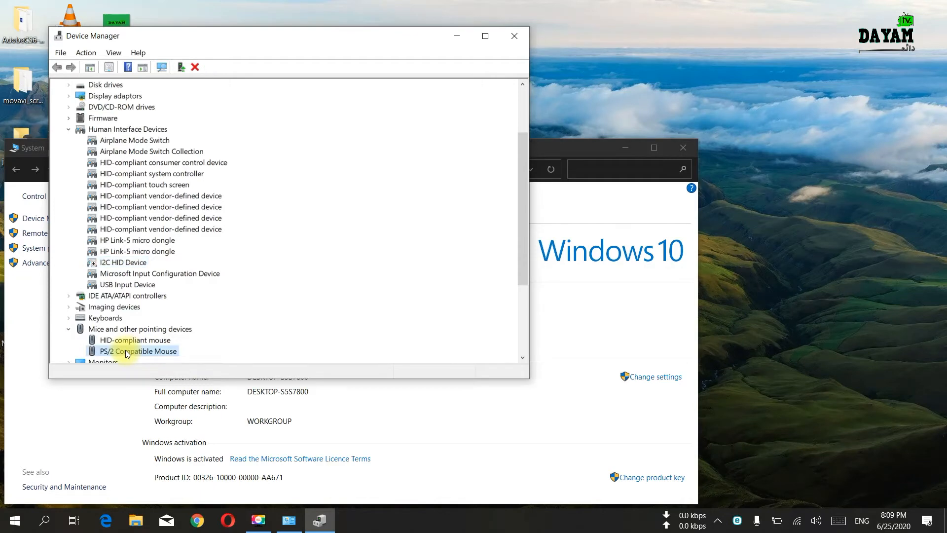
- Start a Have Disk driver update for the PS/2 Compatible Mouse from its Driver tab
double_click(137, 351)
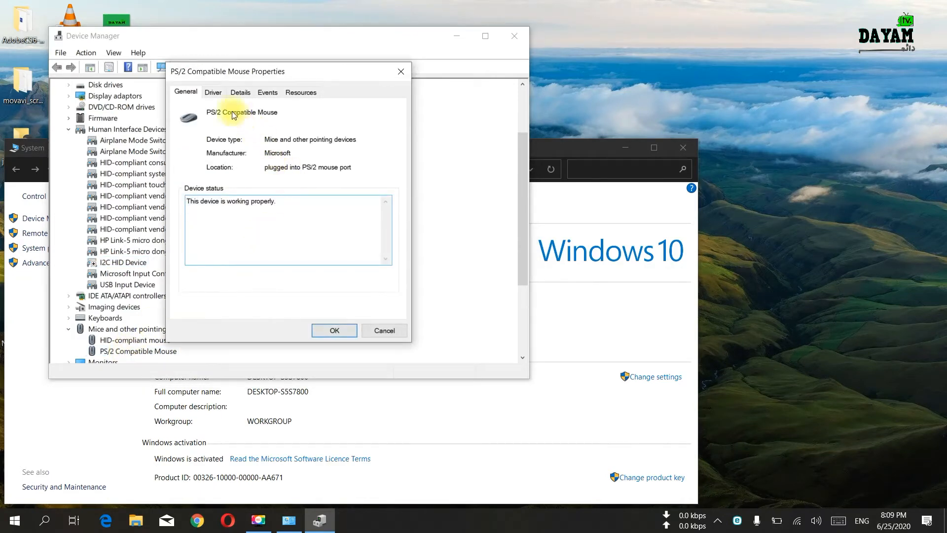
click(213, 92)
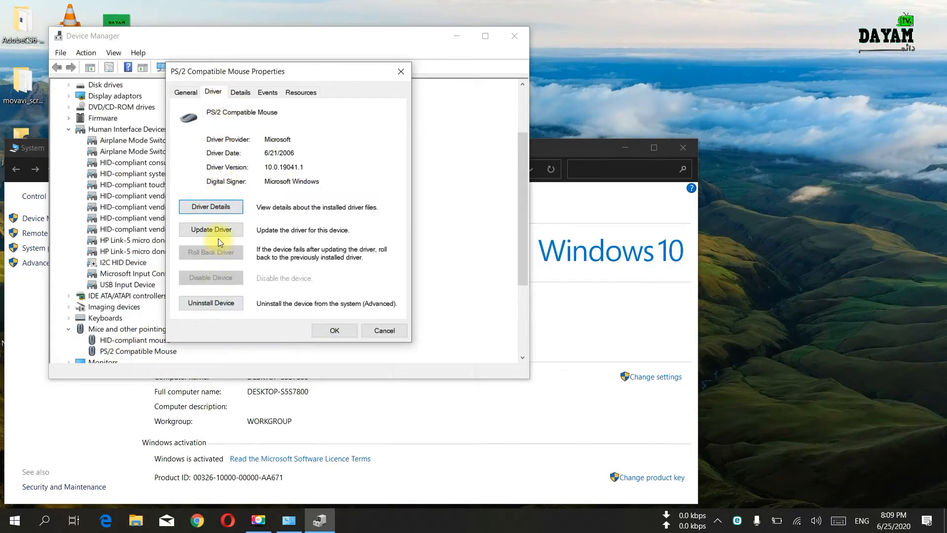
click(210, 230)
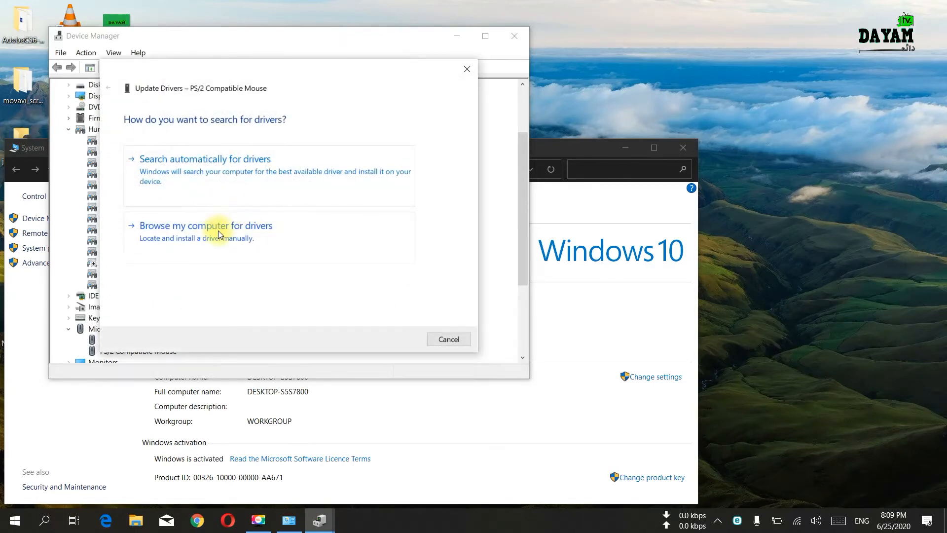
click(205, 225)
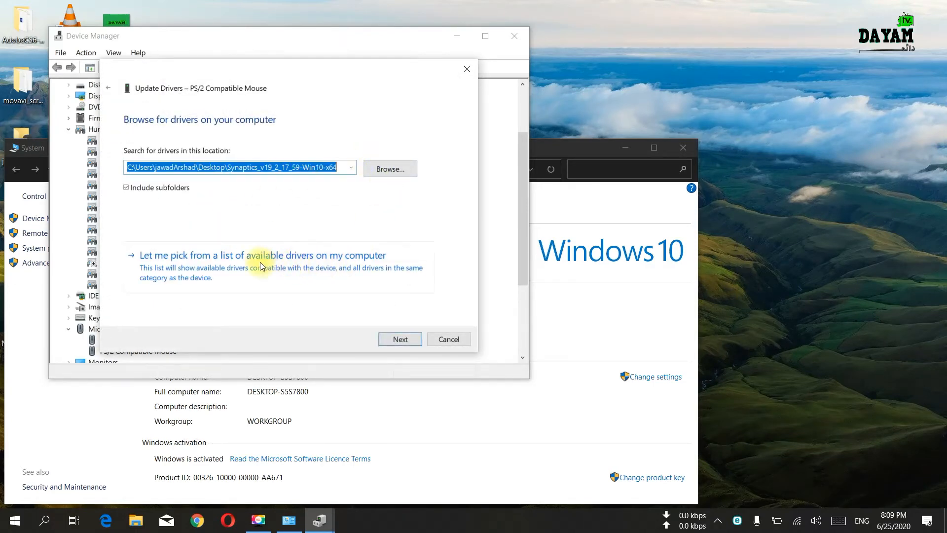
click(262, 255)
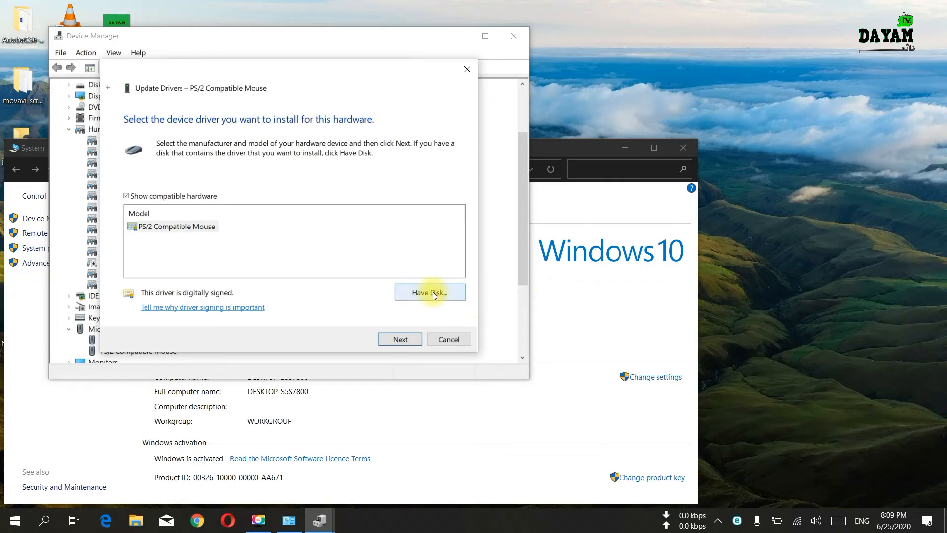
click(430, 292)
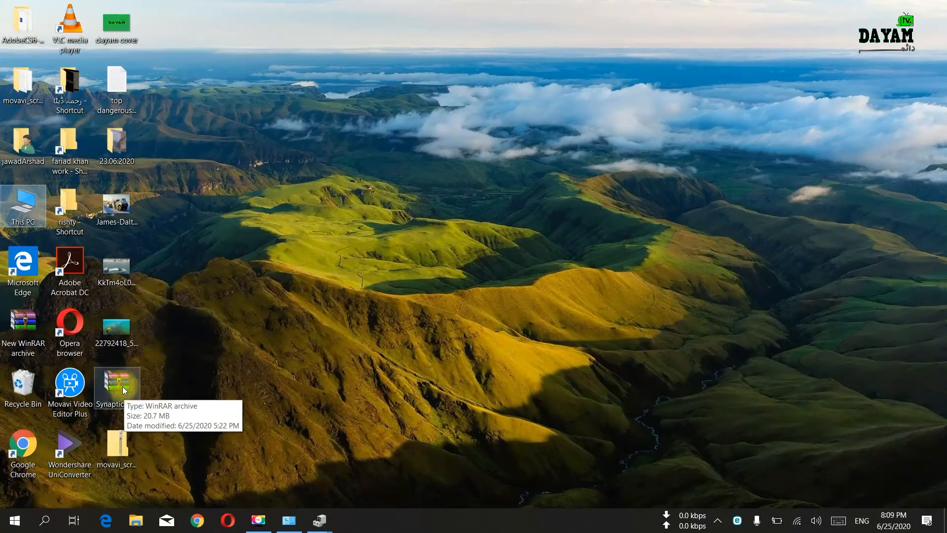
- Extract the Synaptics archive to 'Synaptics_v19_2_17_59-Win10-x64' with WinRAR
right_click(117, 387)
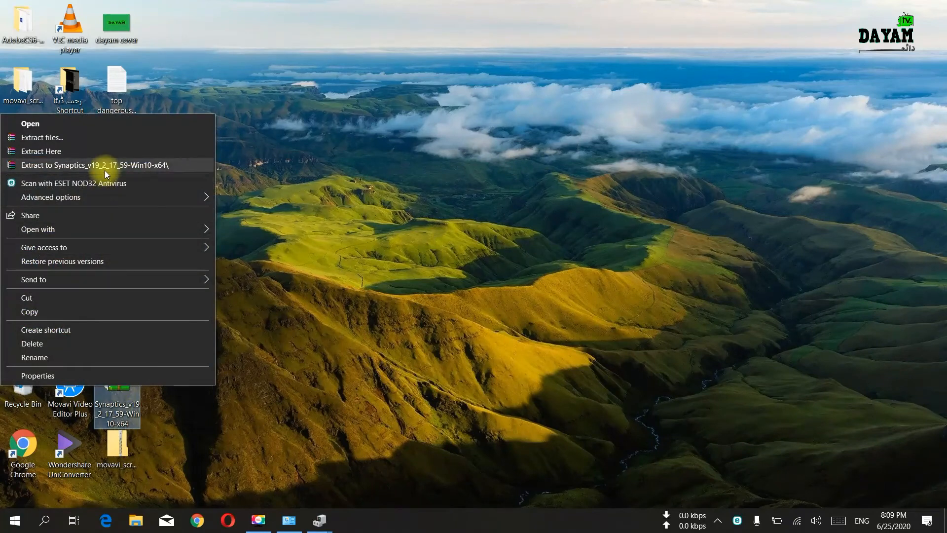
click(94, 165)
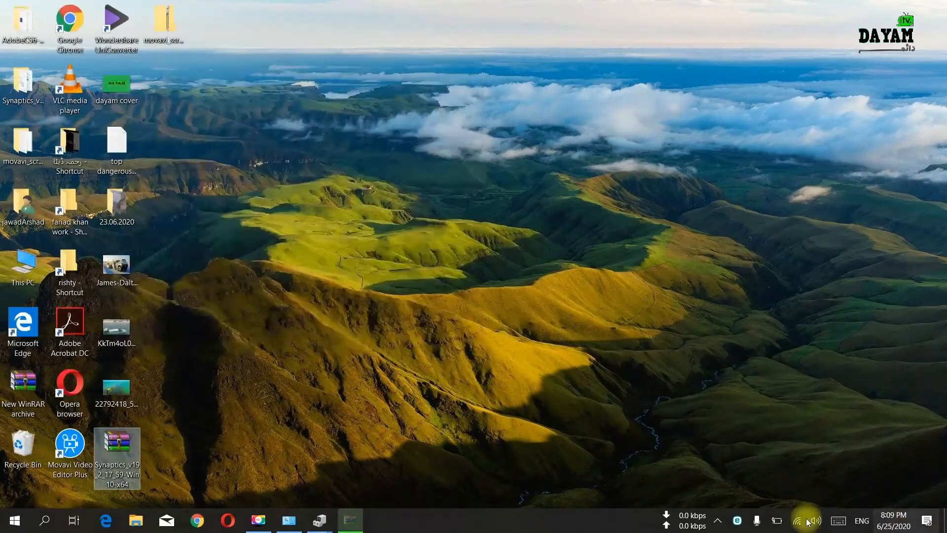
mouse_move(320, 520)
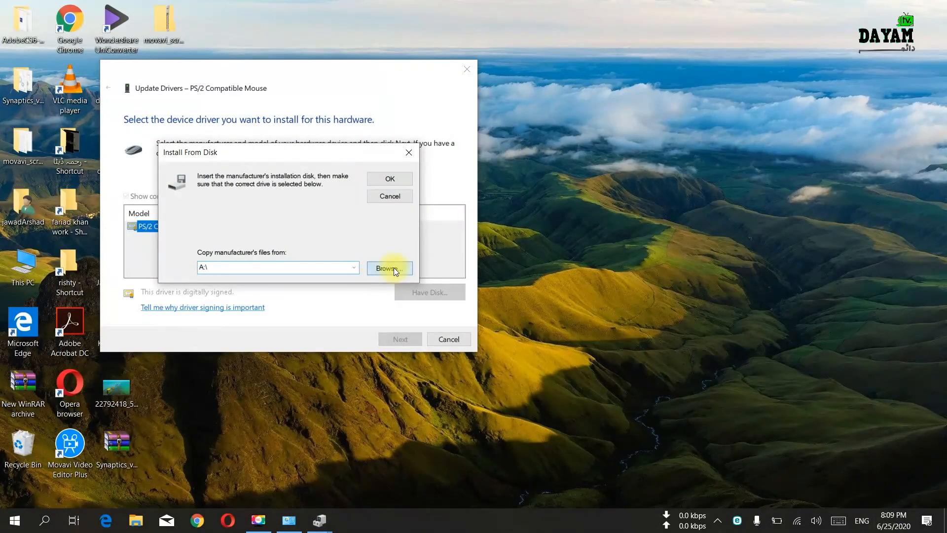
- Load SynPD.inf from the Desktop's extracted Synaptics folder as the disk driver
click(388, 268)
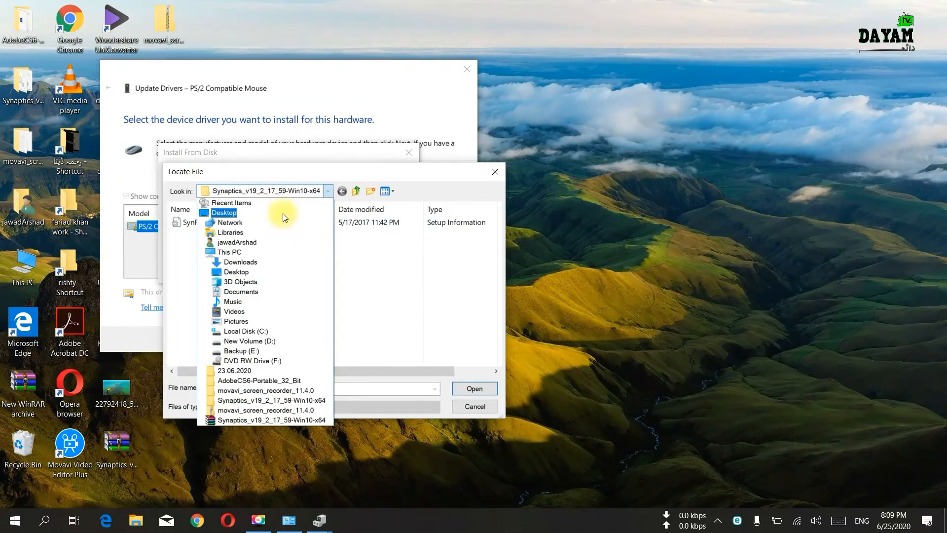
click(224, 213)
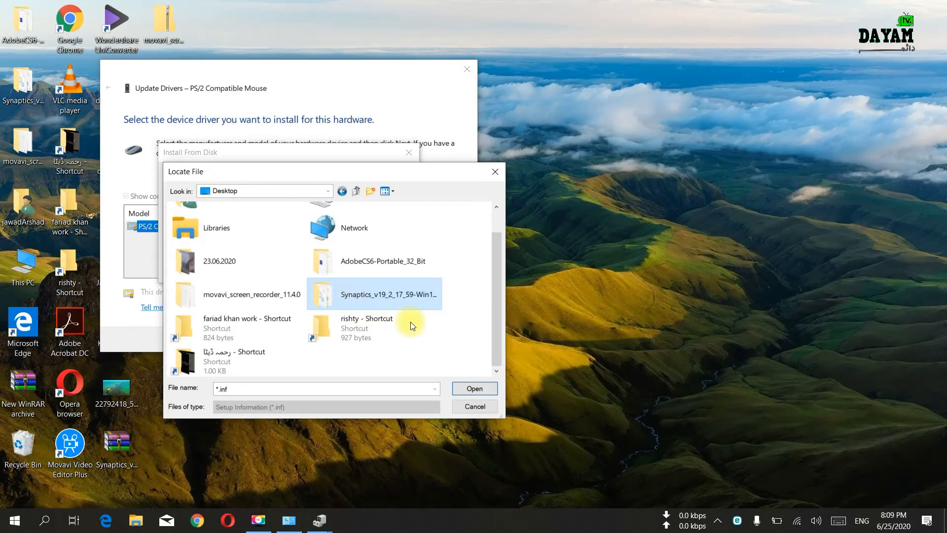
double_click(388, 293)
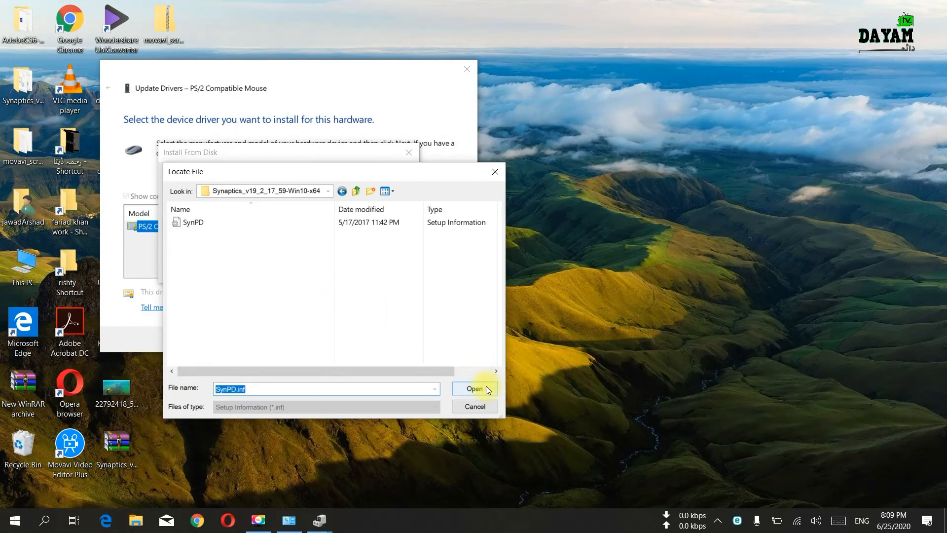
click(475, 388)
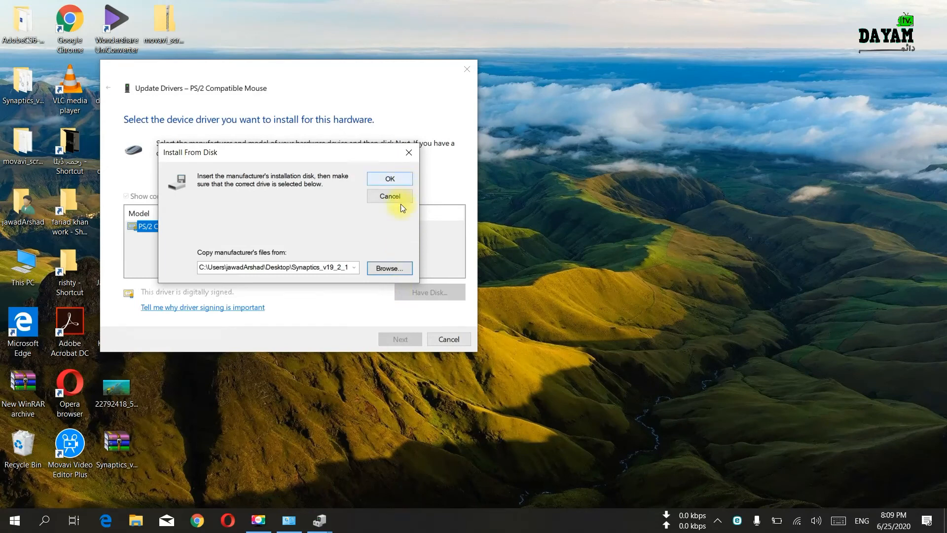
mouse_move(390, 178)
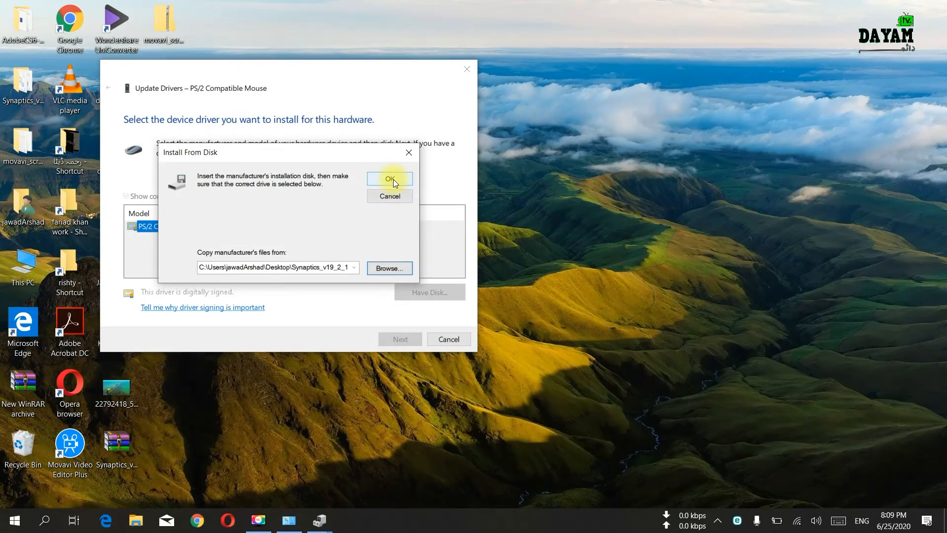
click(390, 178)
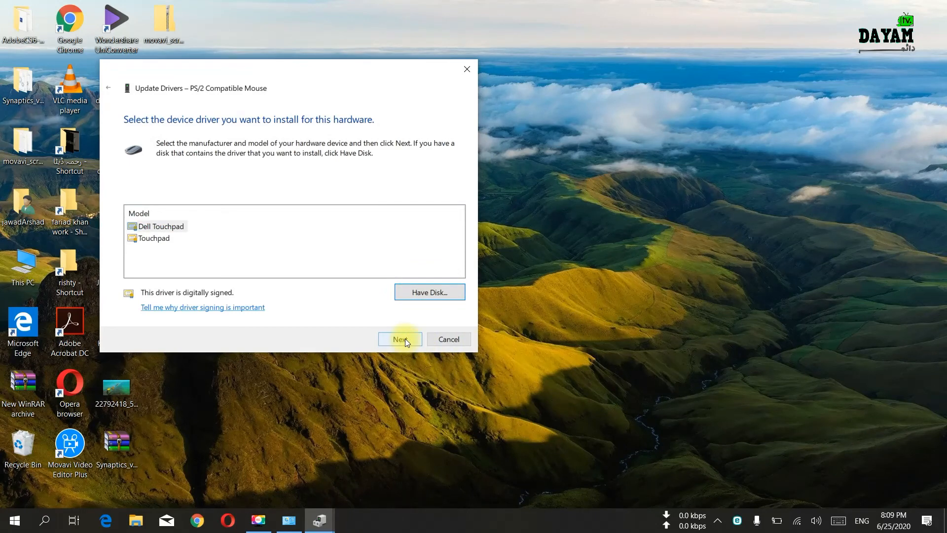
- Install the Dell Touchpad model, accepting the Update Driver Warning
click(400, 339)
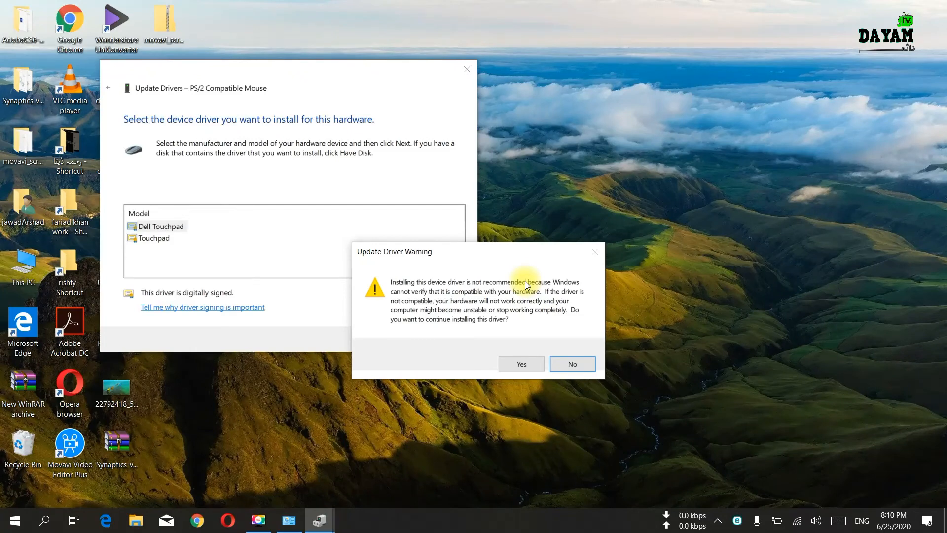
mouse_move(530, 303)
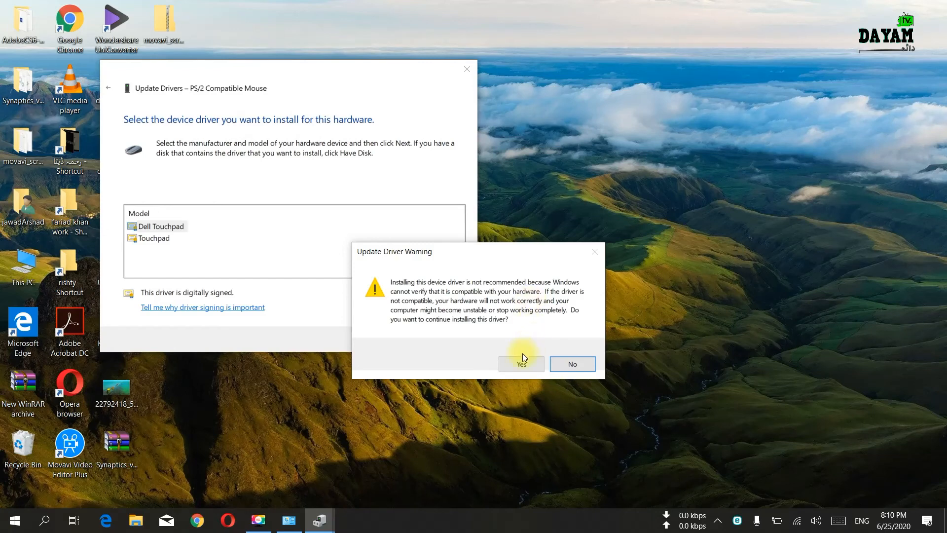
click(521, 363)
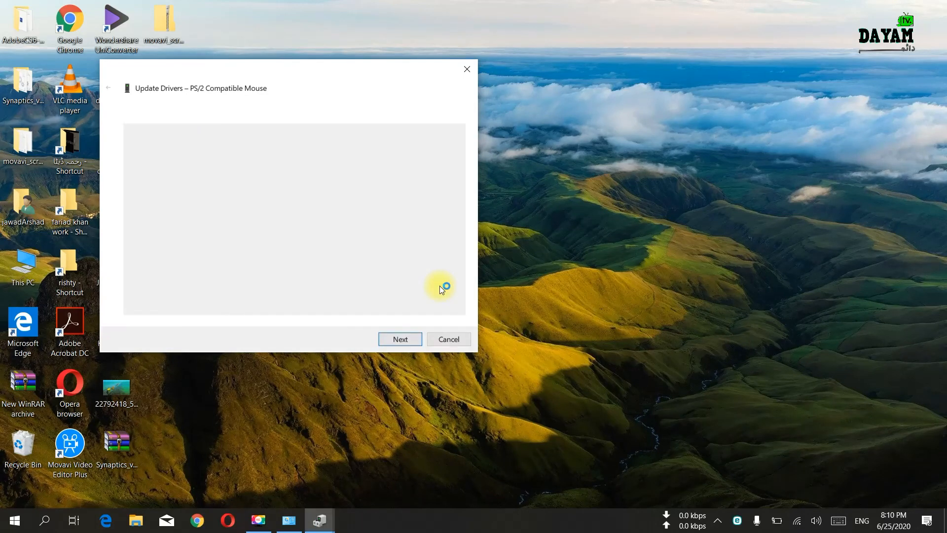
- Review the successful Dell Touchpad installation message requiring a restart
click(399, 338)
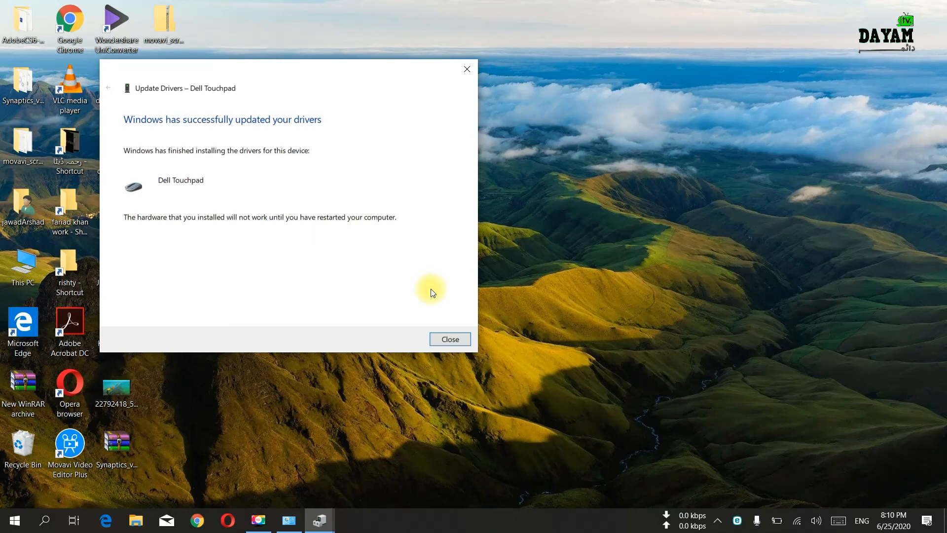
mouse_move(414, 308)
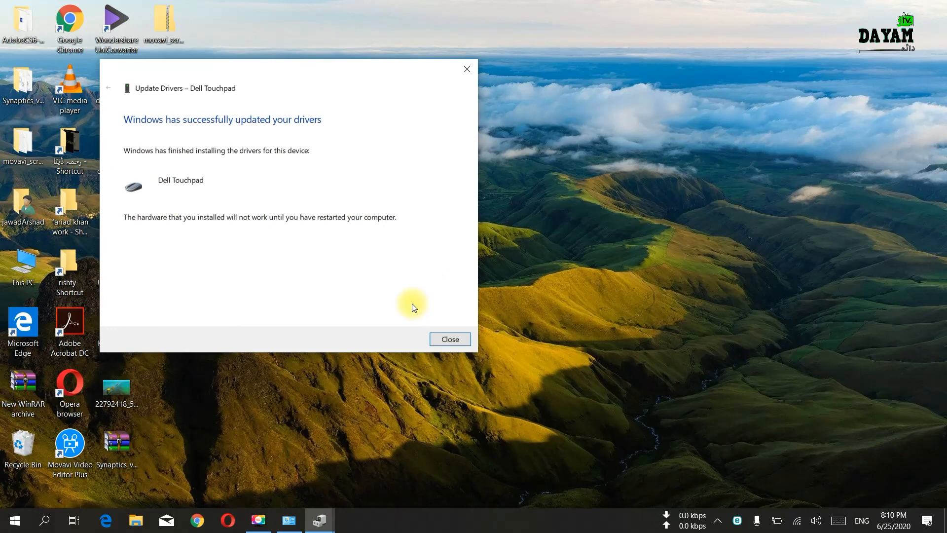
mouse_move(414, 269)
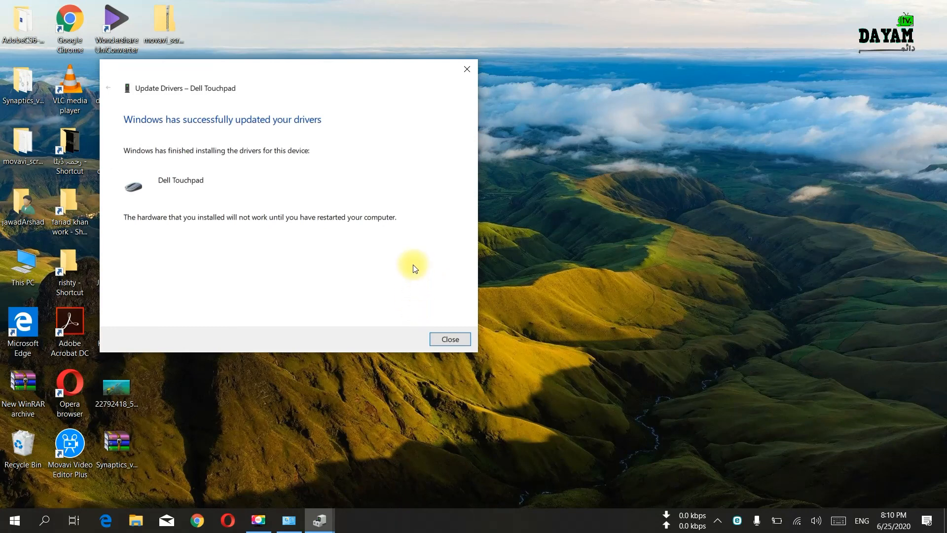